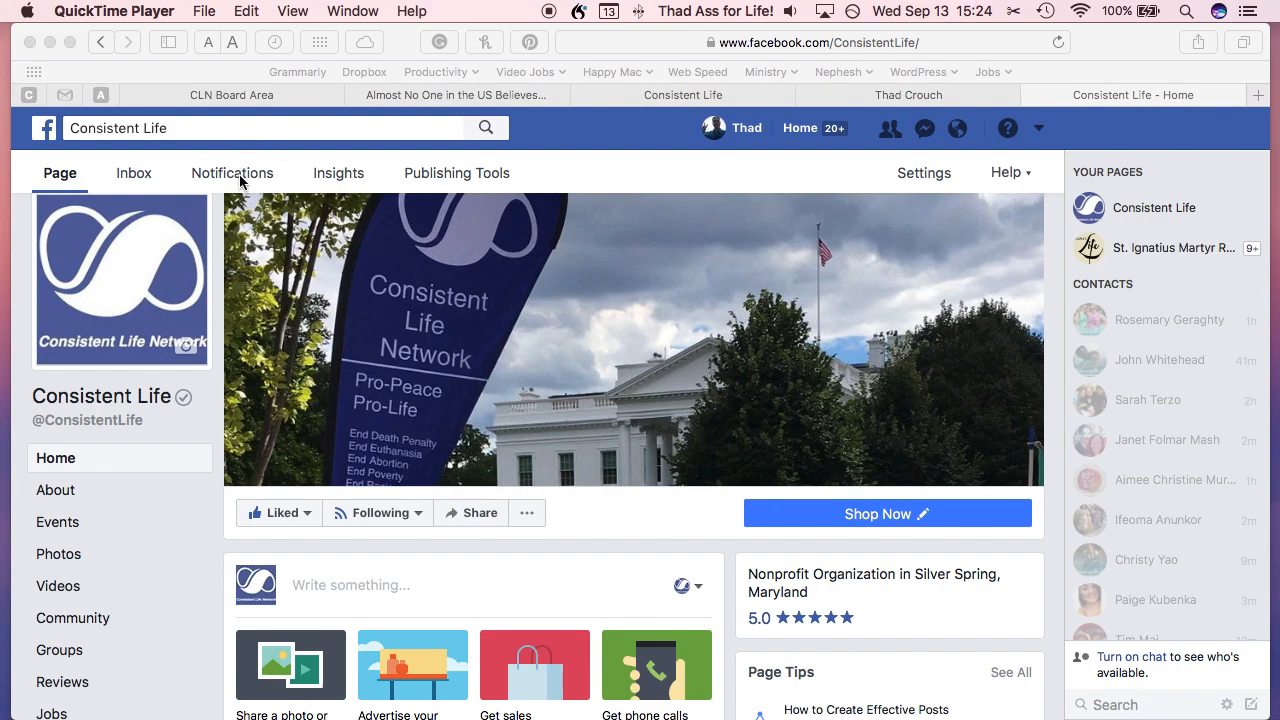
Step: Open the Consistent Life Page's notifications, showing the post awaiting approval
click(232, 172)
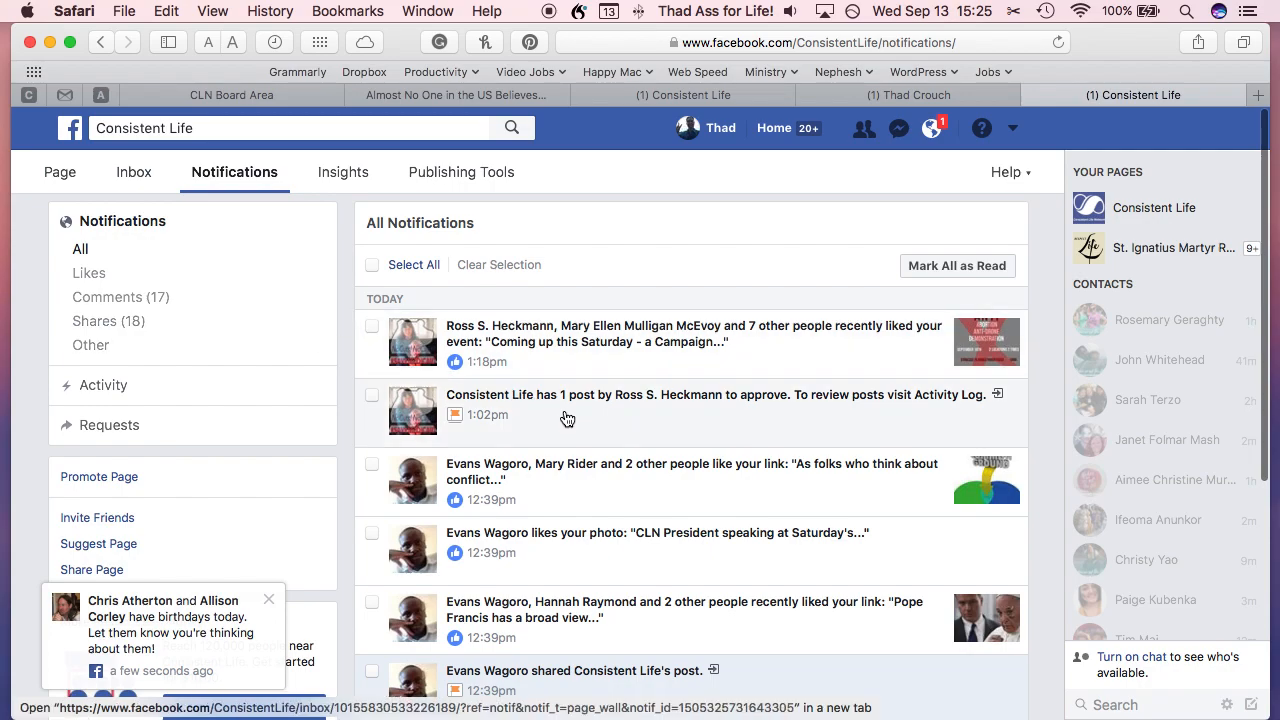
mouse_move(701, 421)
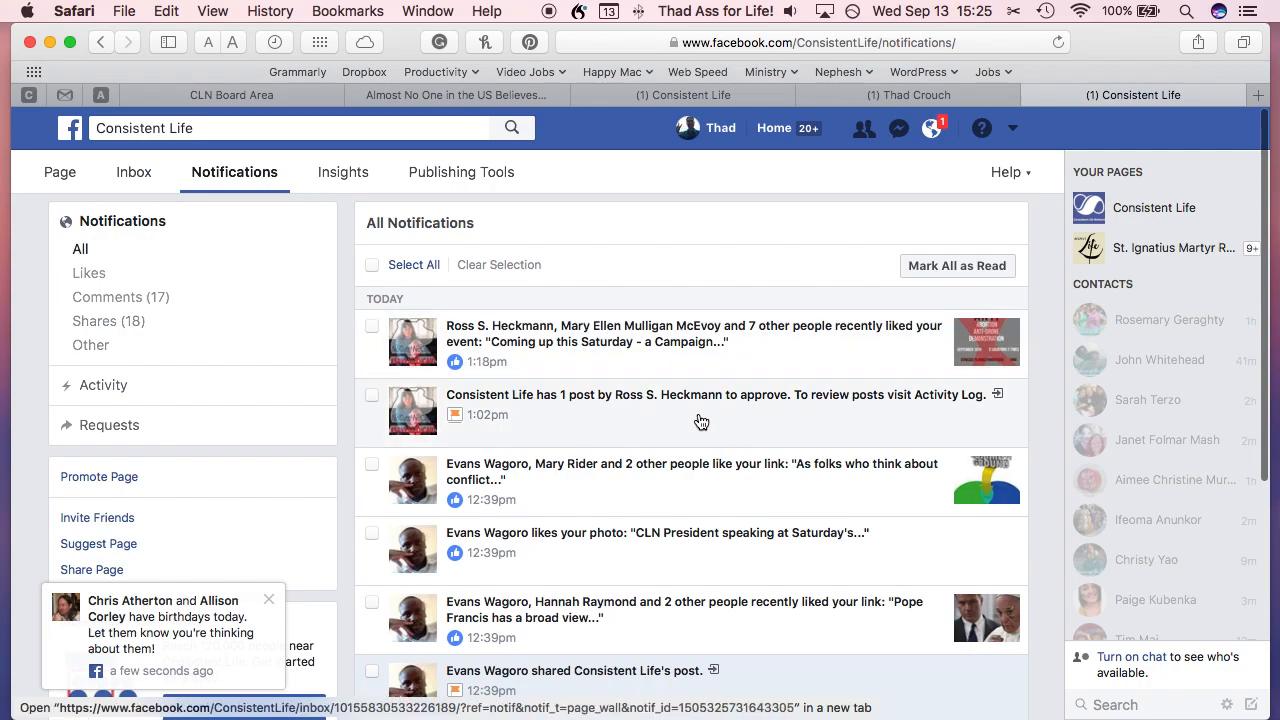
mouse_move(805, 428)
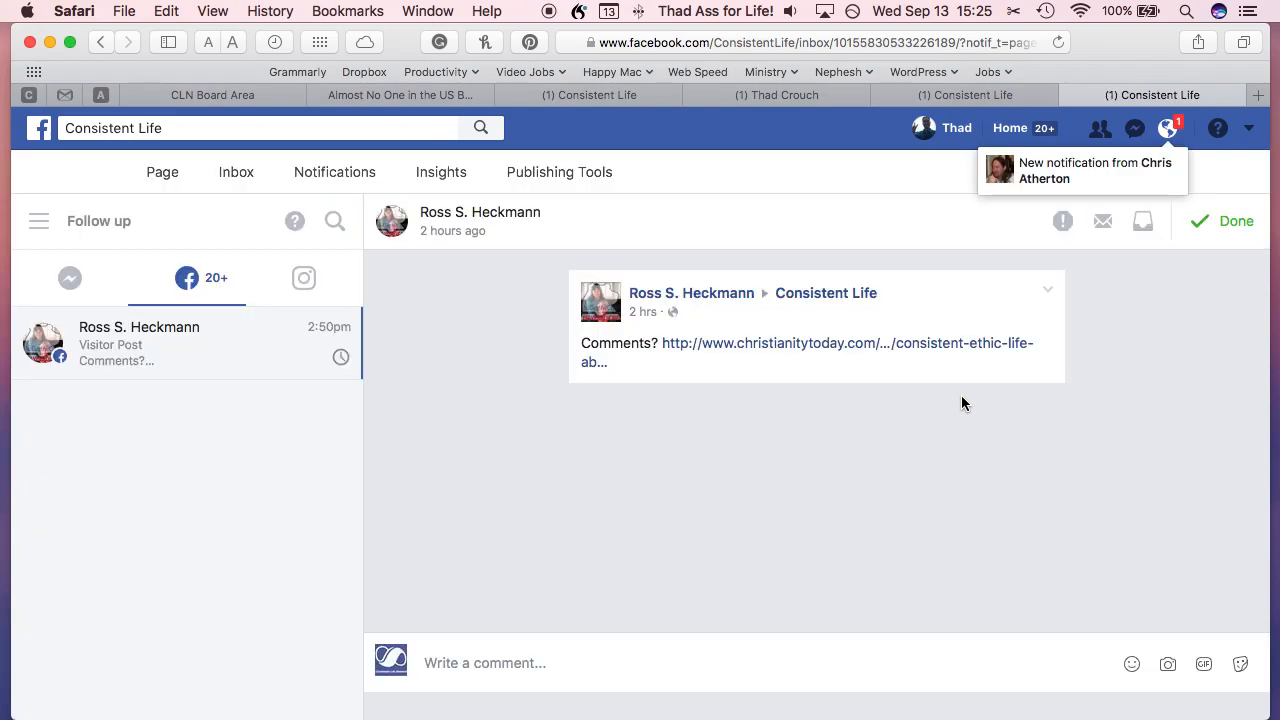
Step: Leave the Page Inbox and return to the Consistent Life Page home
click(1047, 290)
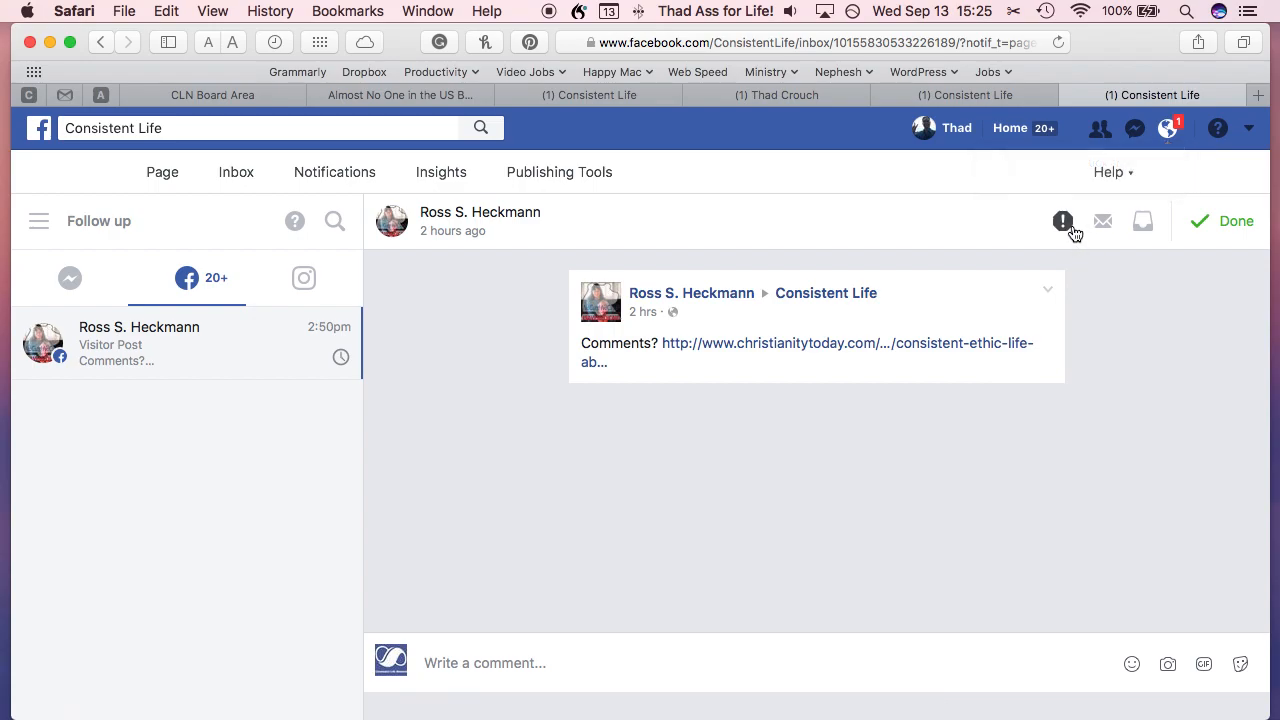
mouse_move(1102, 221)
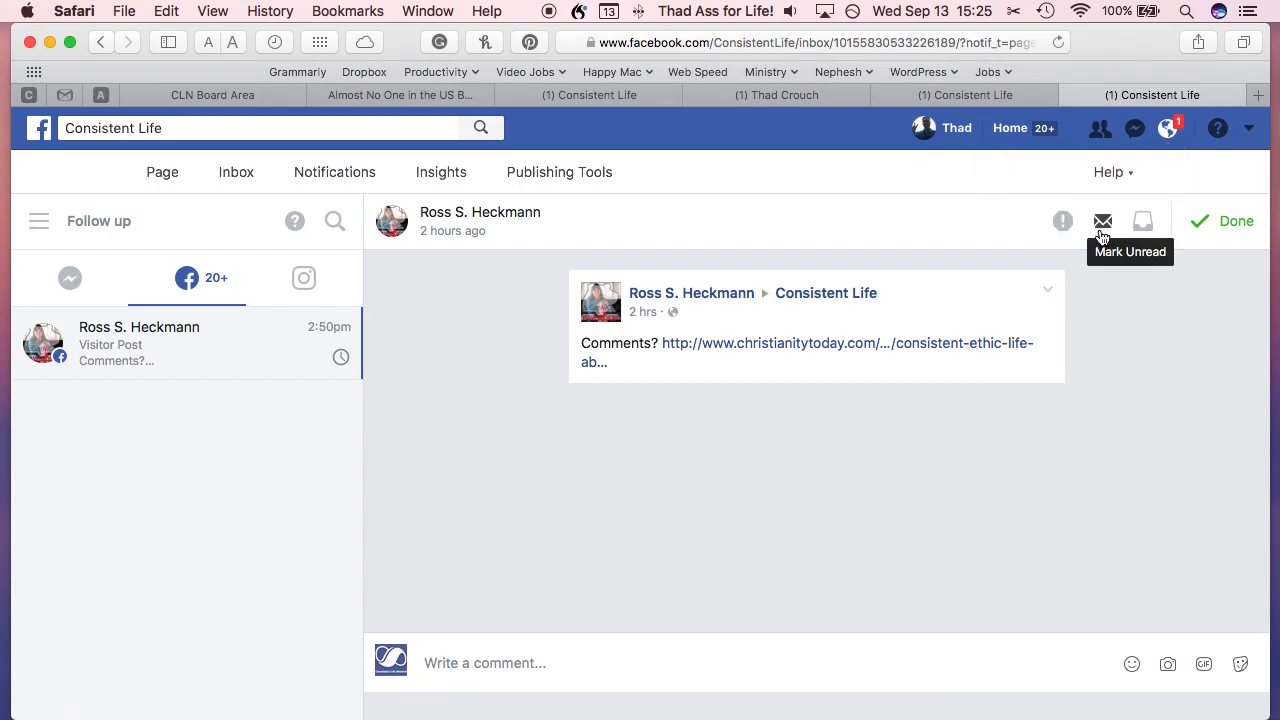
mouse_move(761, 545)
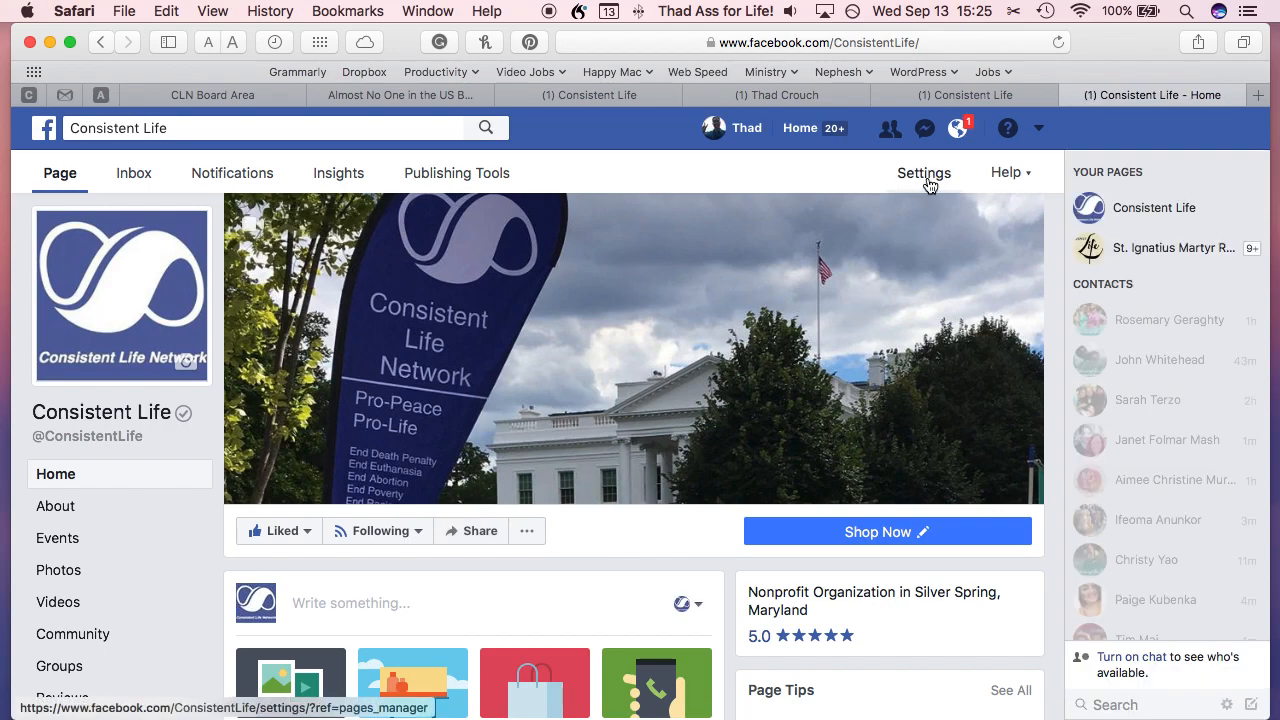
Step: Open the Page's Settings and scroll the settings list toward Activity Log
click(1006, 172)
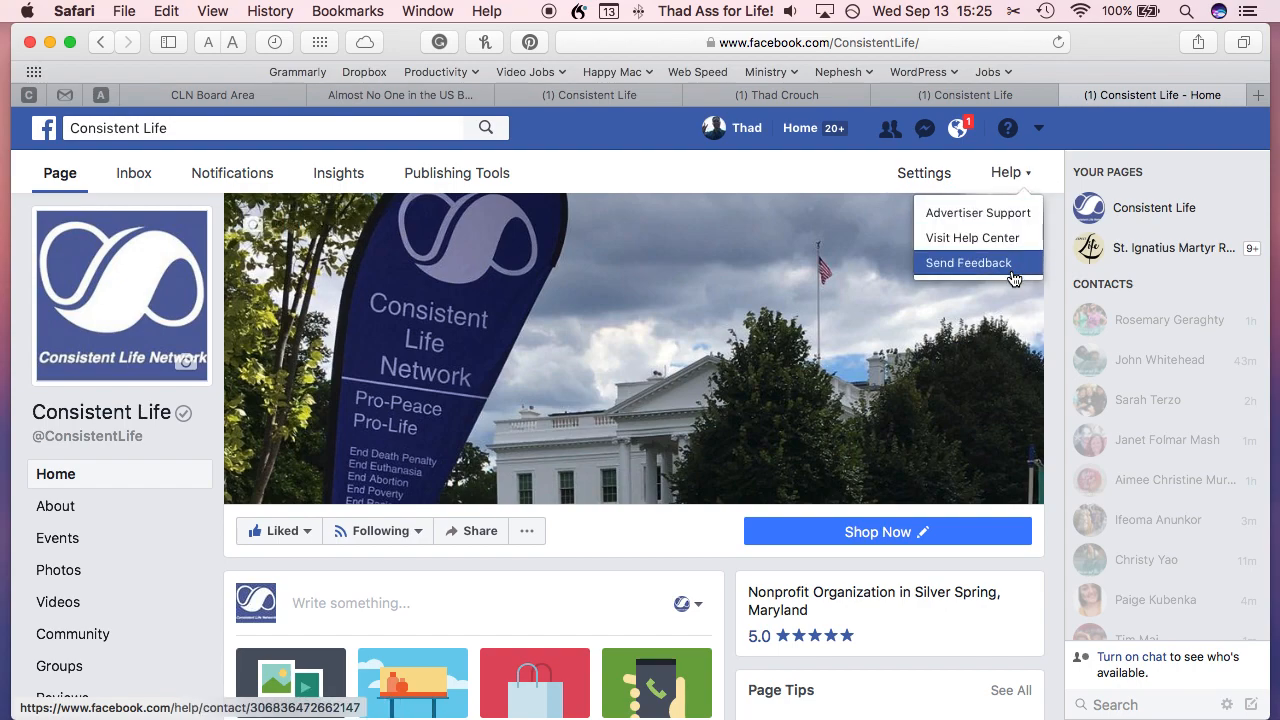
click(923, 172)
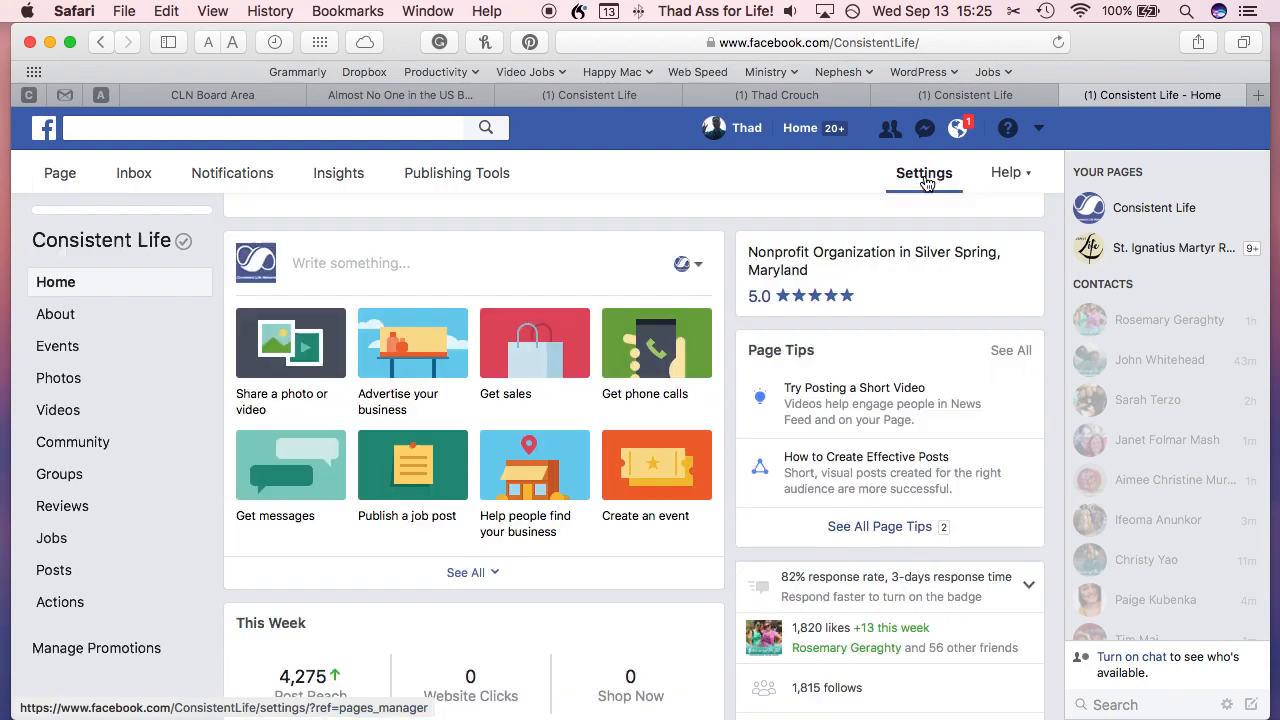
click(923, 172)
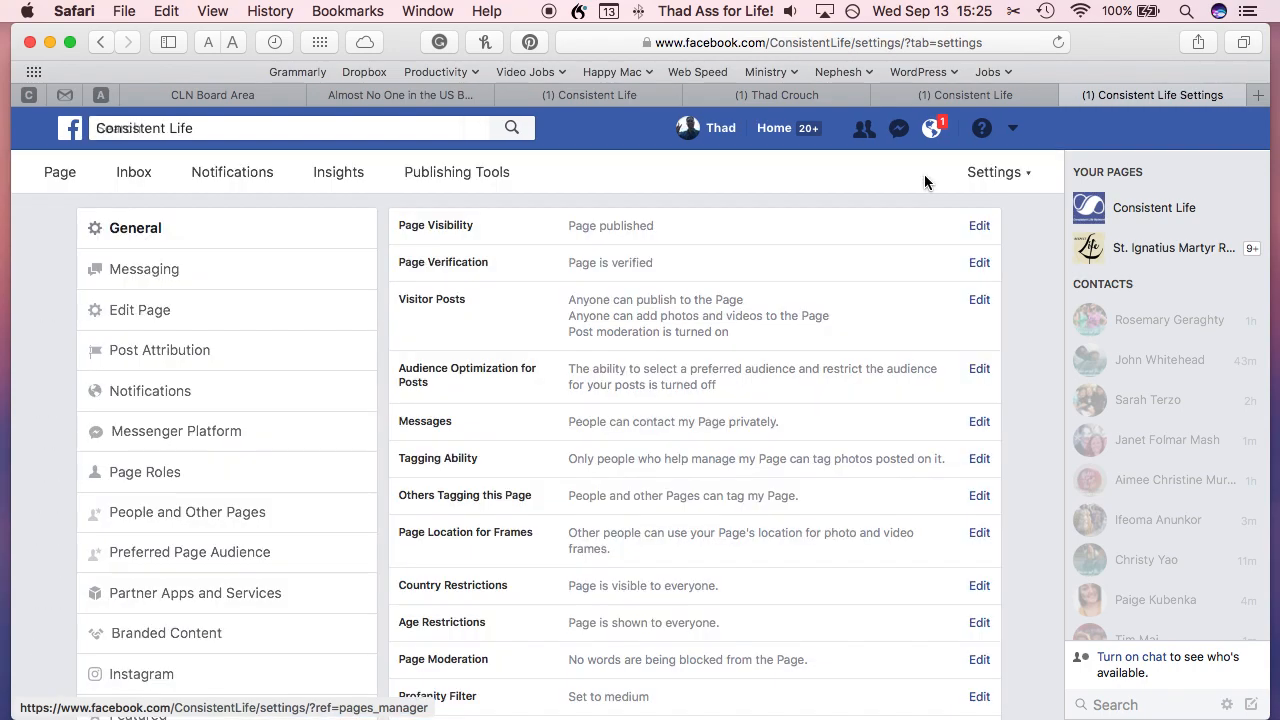
scroll(down, 3)
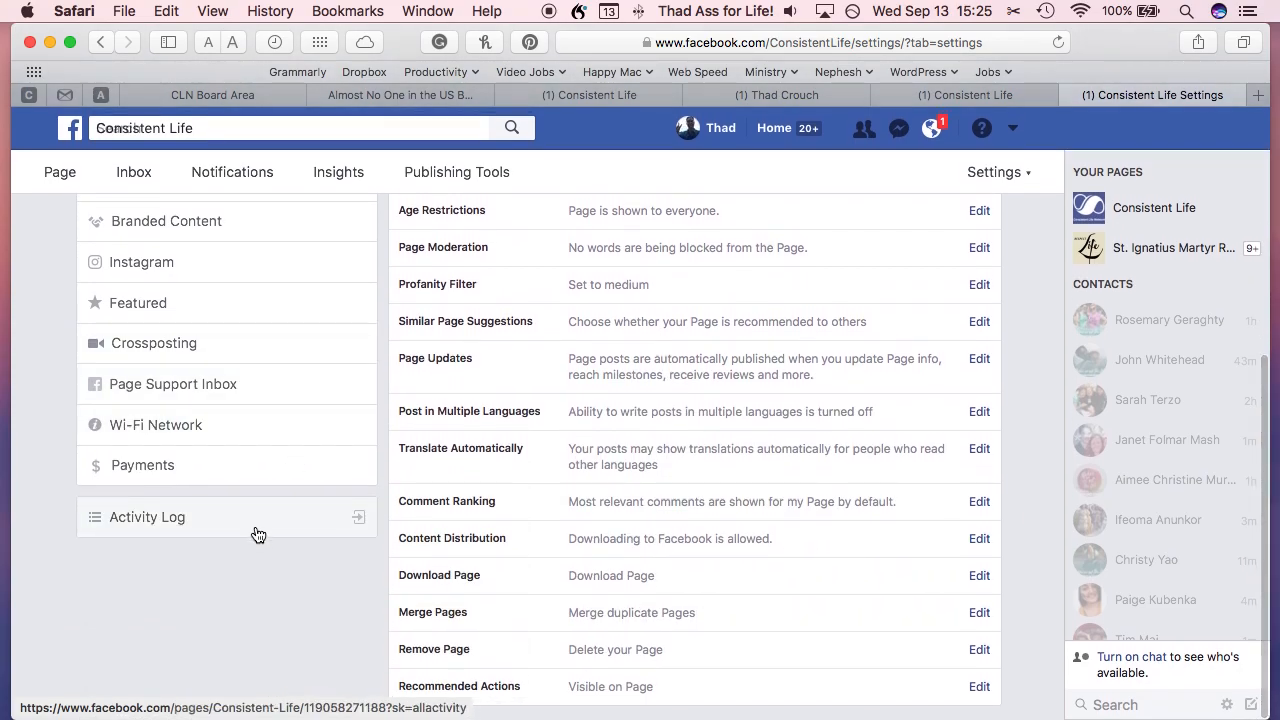
click(147, 517)
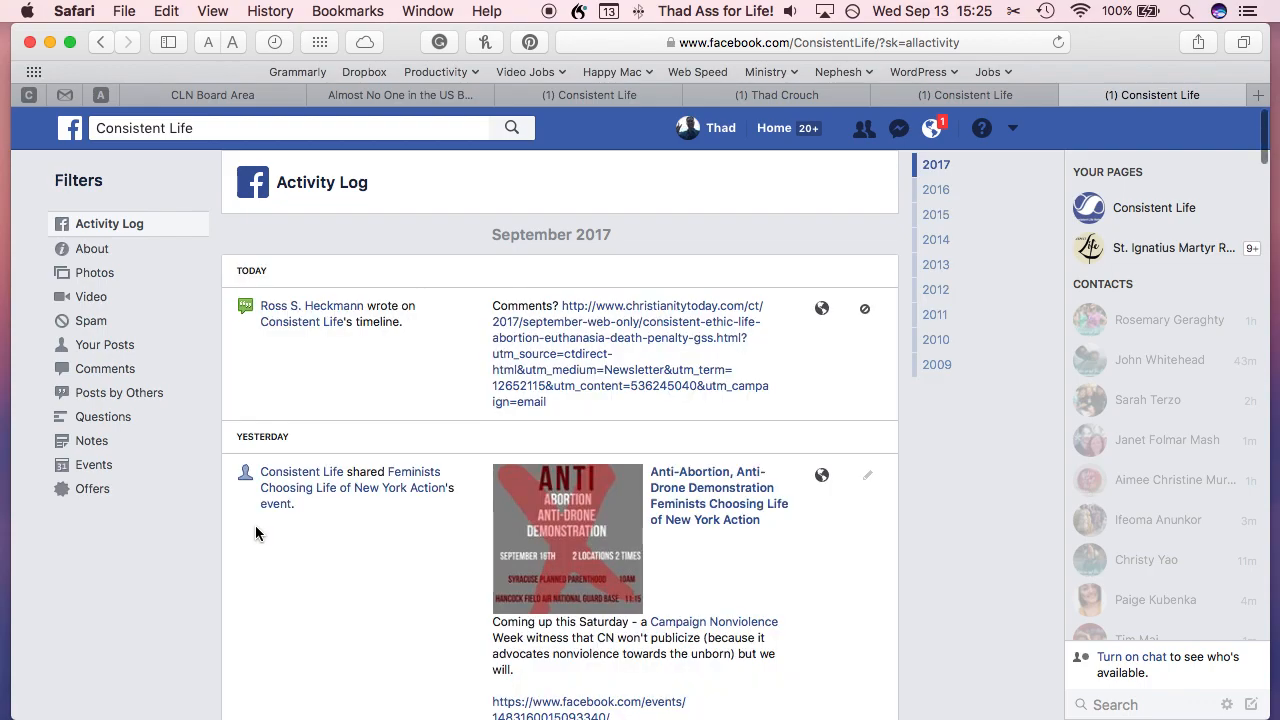
scroll(down, 3)
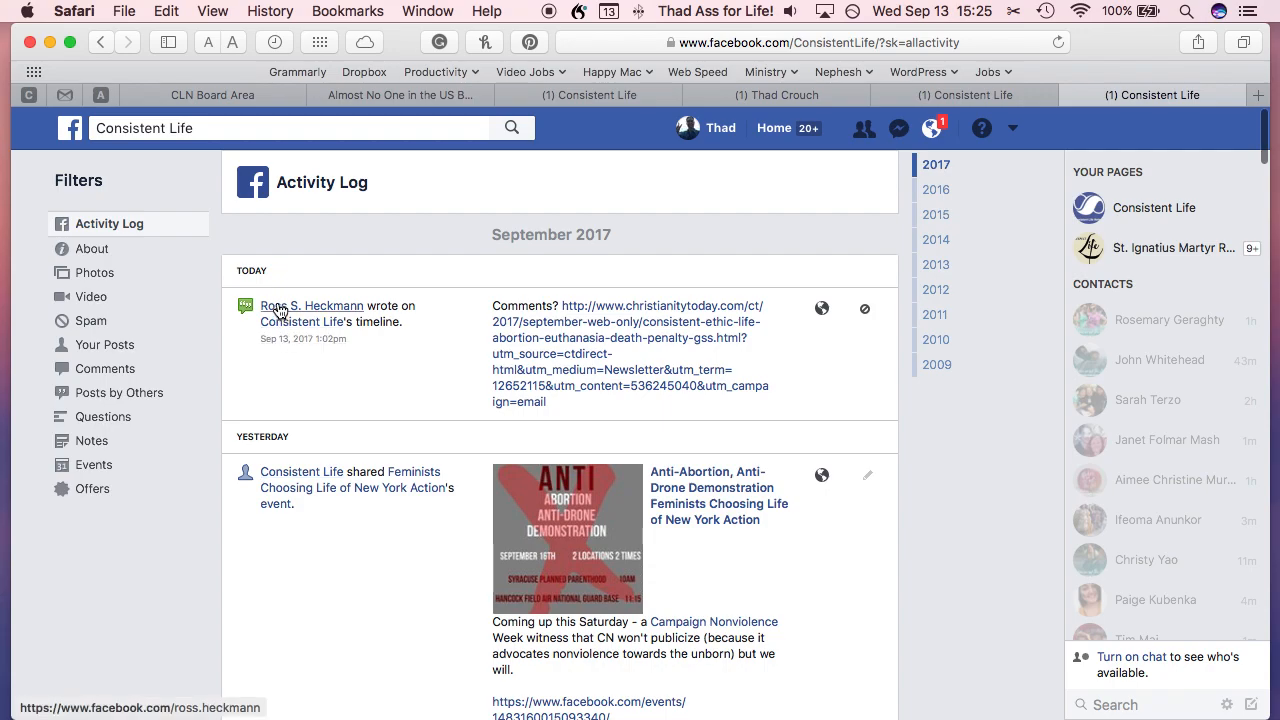
mouse_move(874, 390)
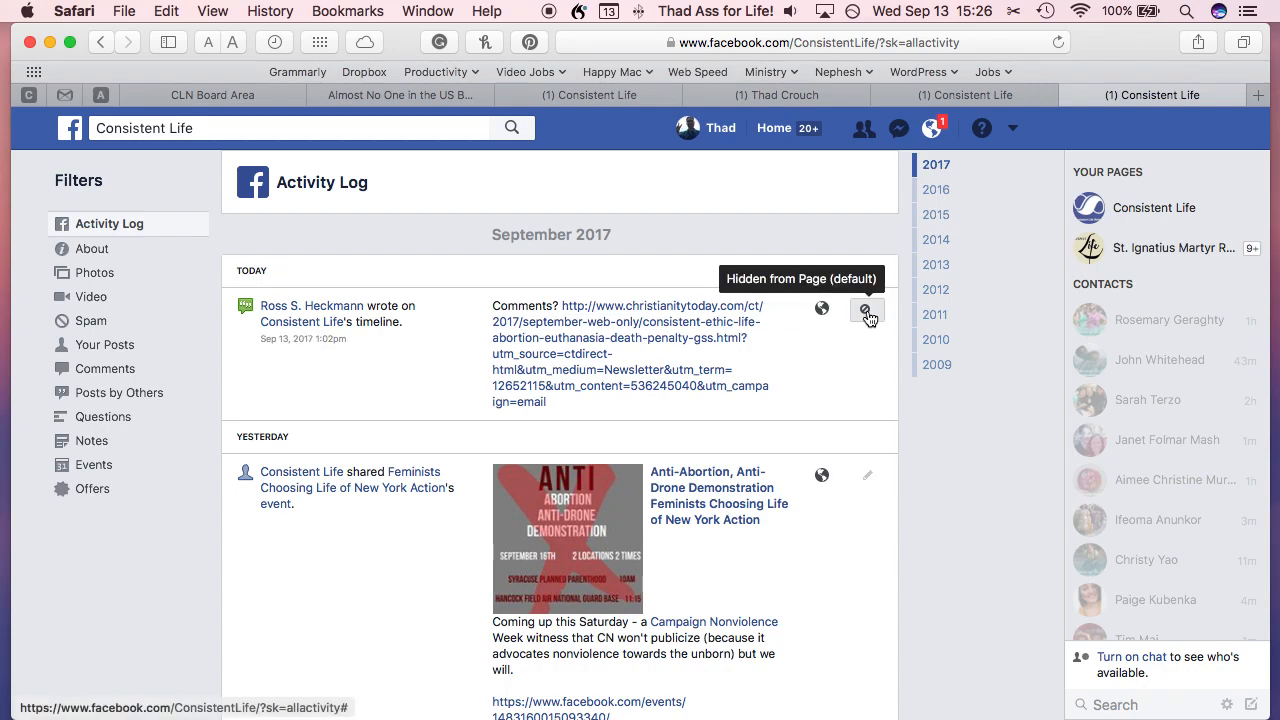
click(866, 309)
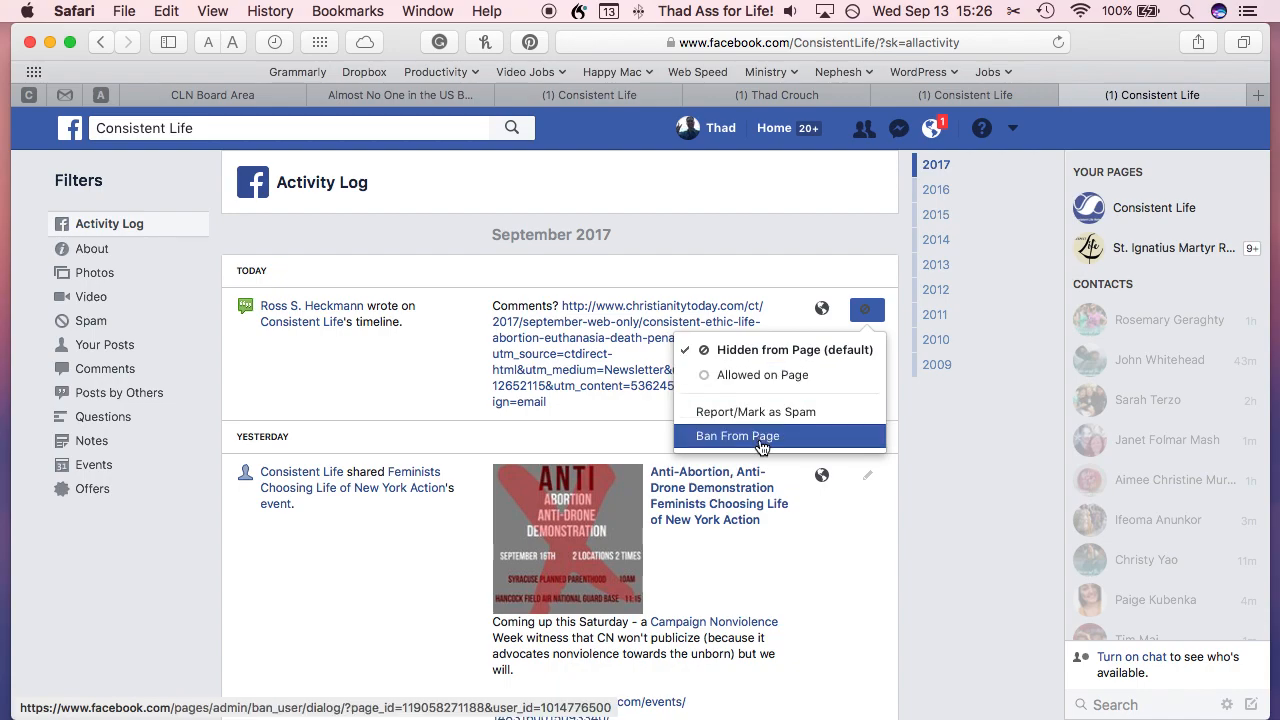
mouse_move(755, 411)
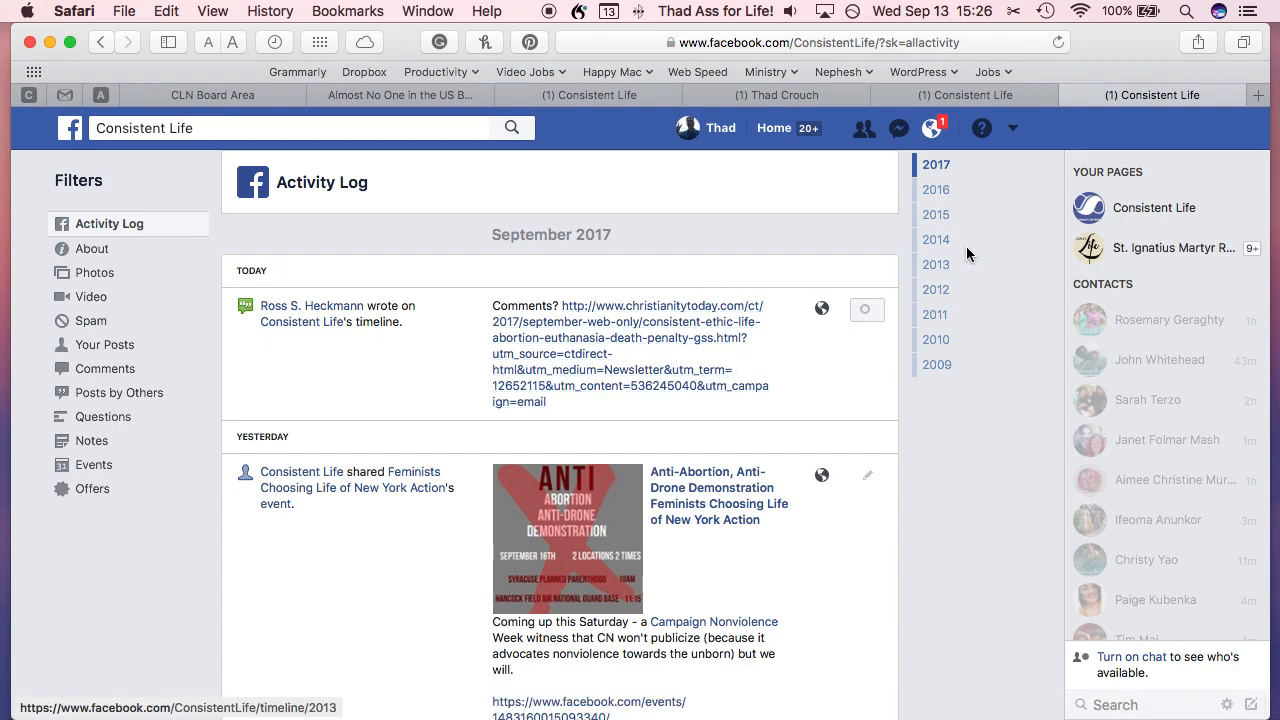
Step: Go to Consistent Life under Your Pages and scroll down to Visitor Posts
click(1153, 207)
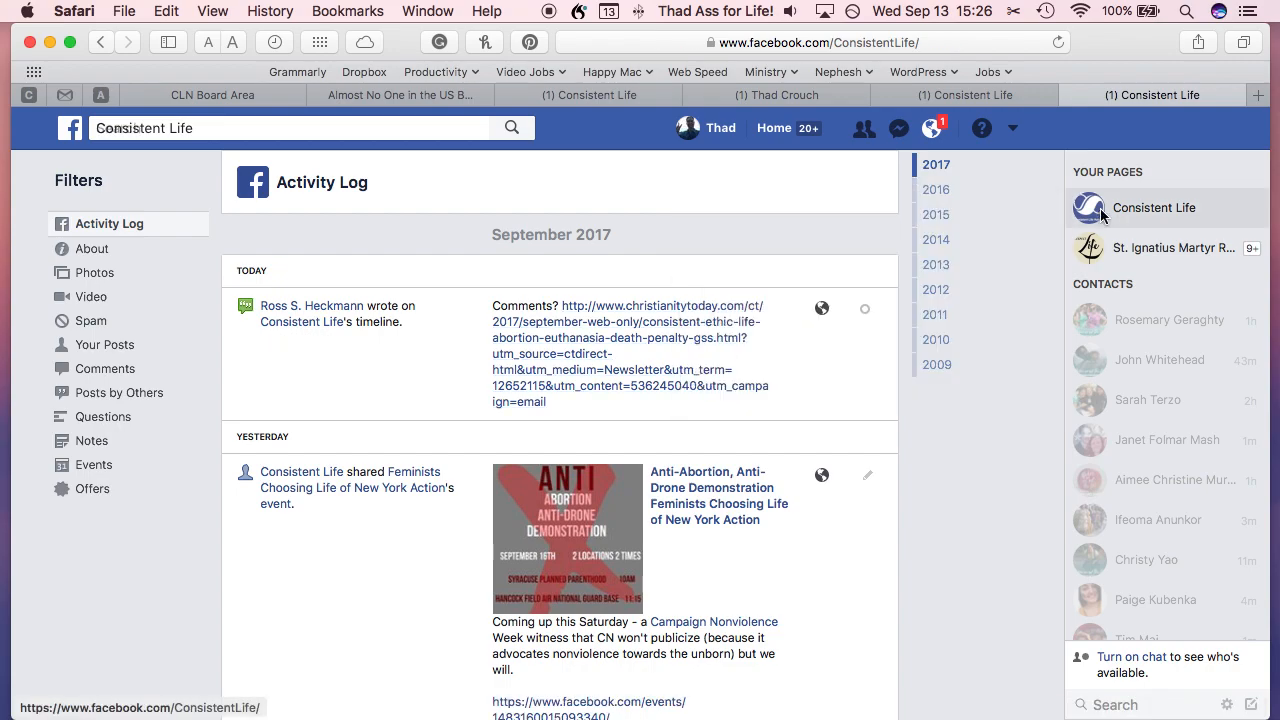
click(1154, 207)
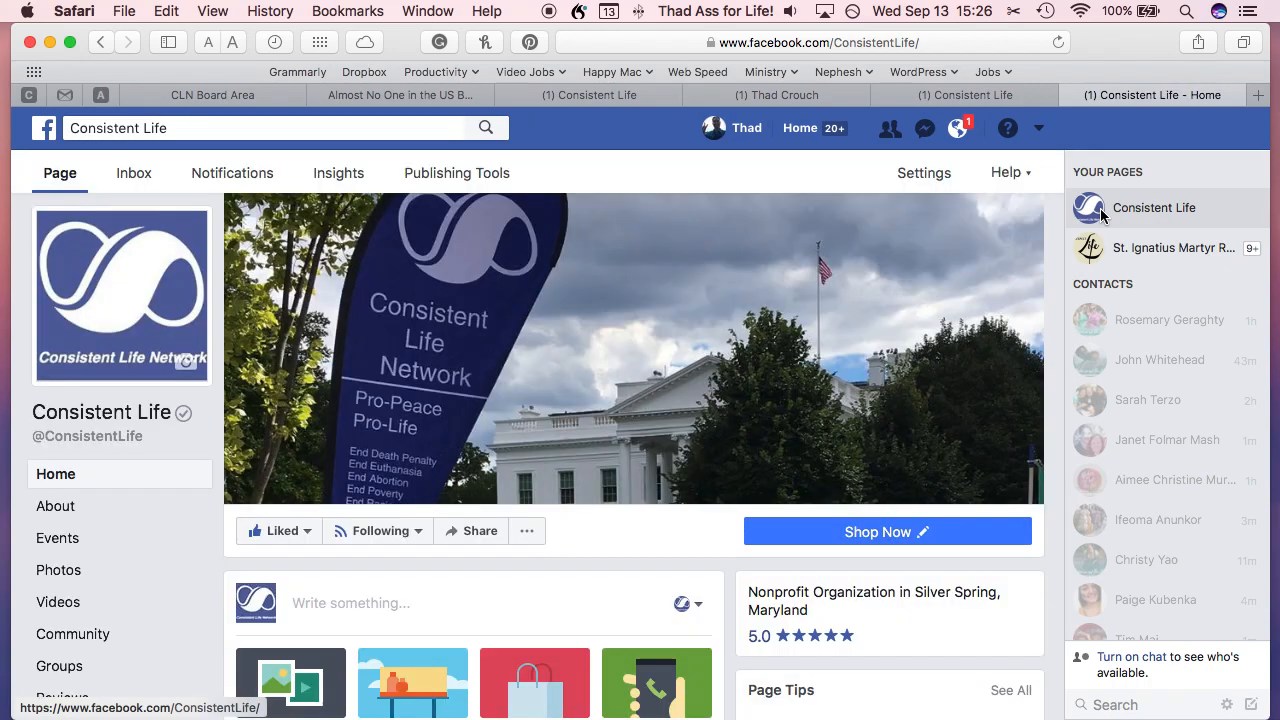
scroll(down, 3)
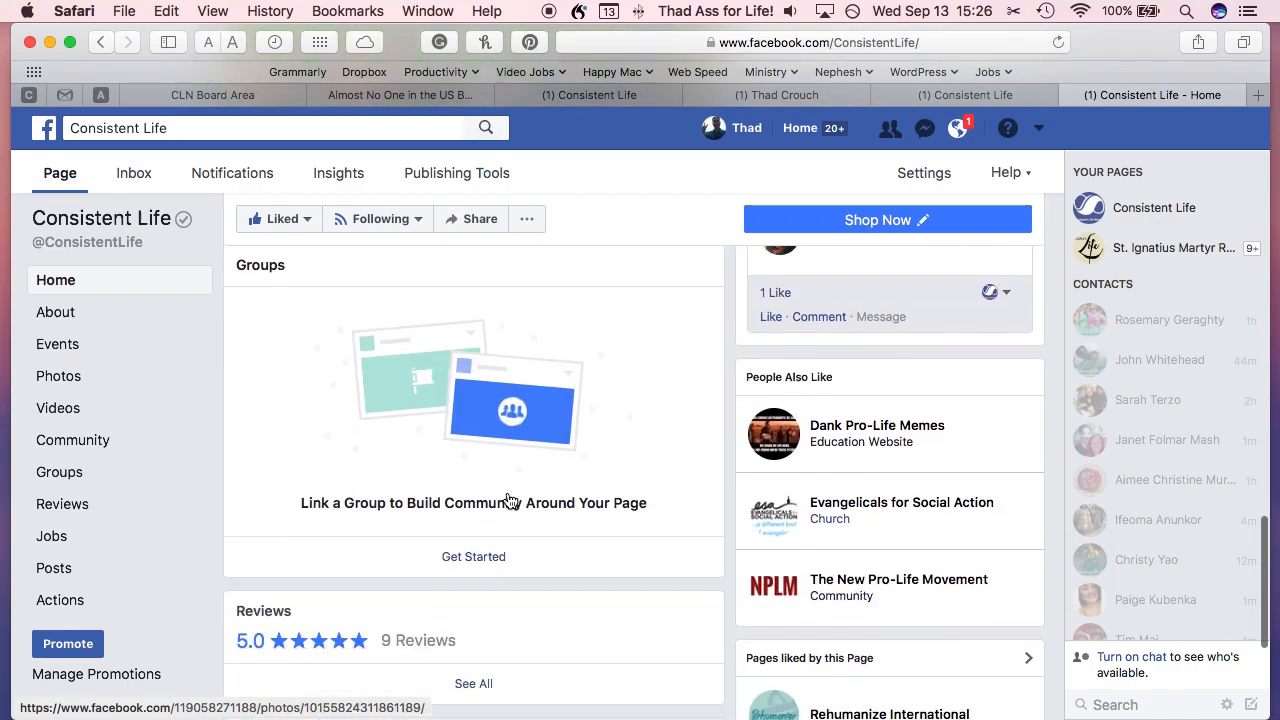
scroll(down, 3)
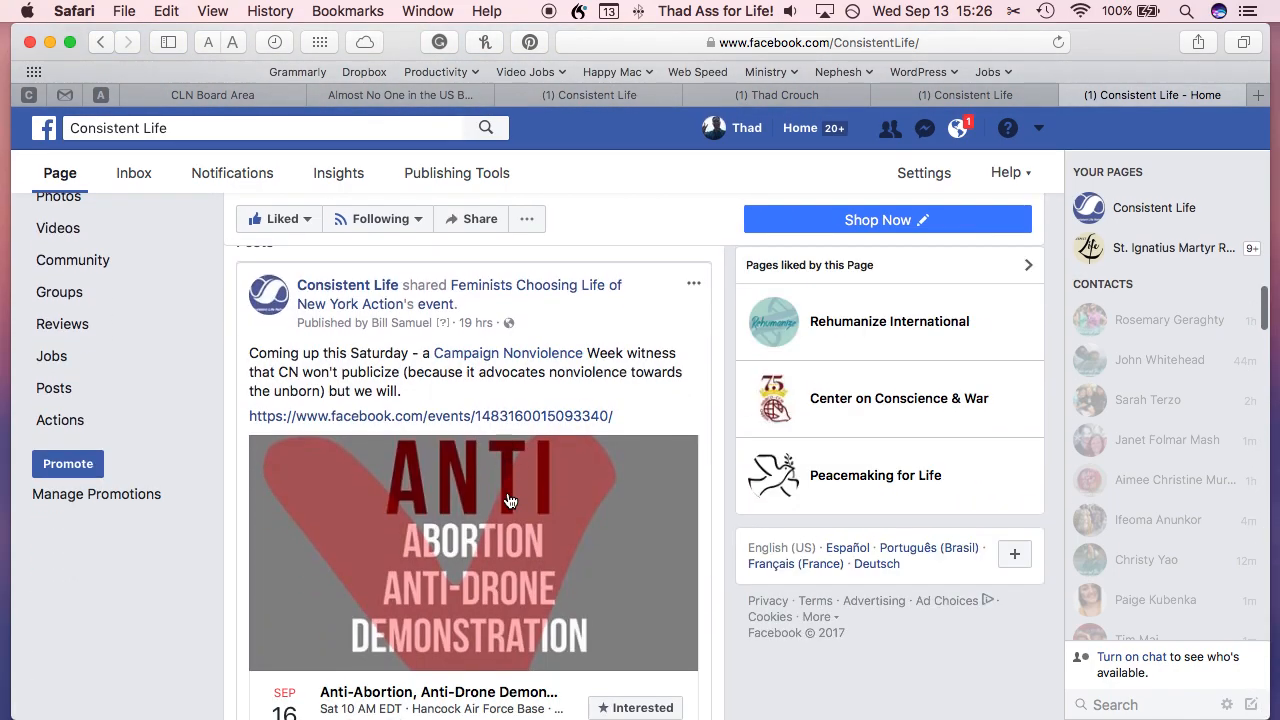
scroll(down, 3)
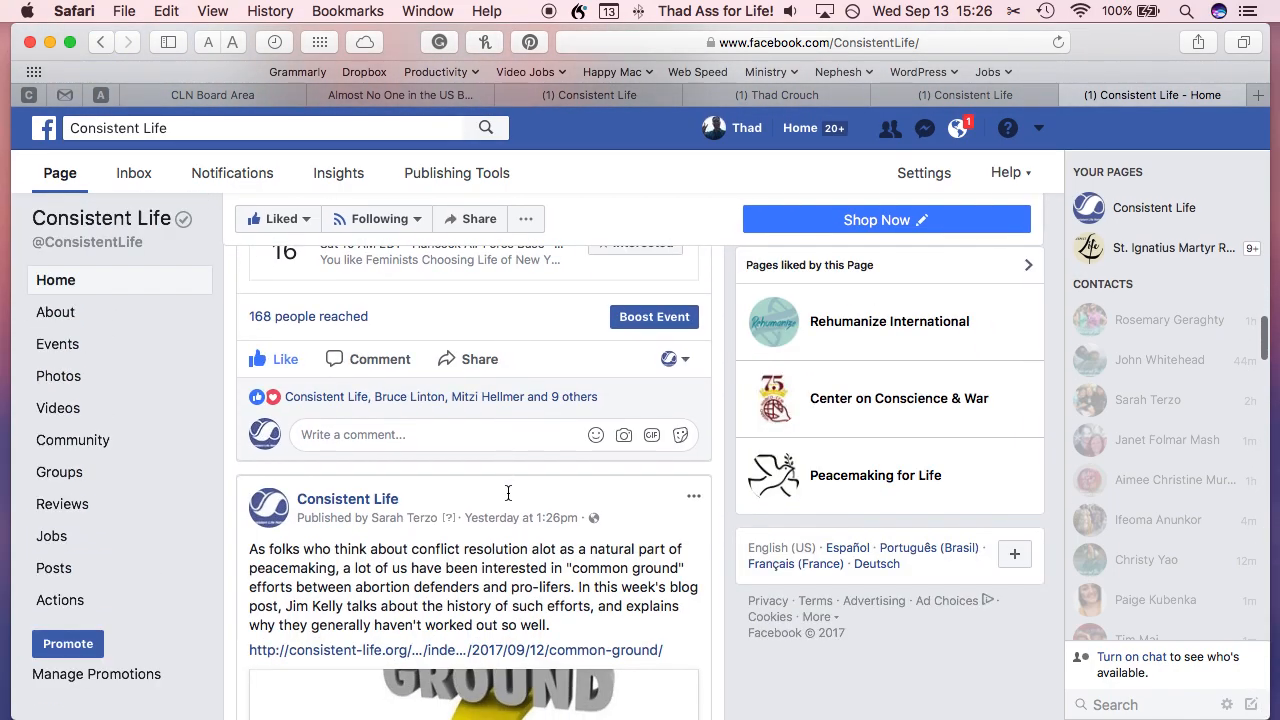
scroll(down, 3)
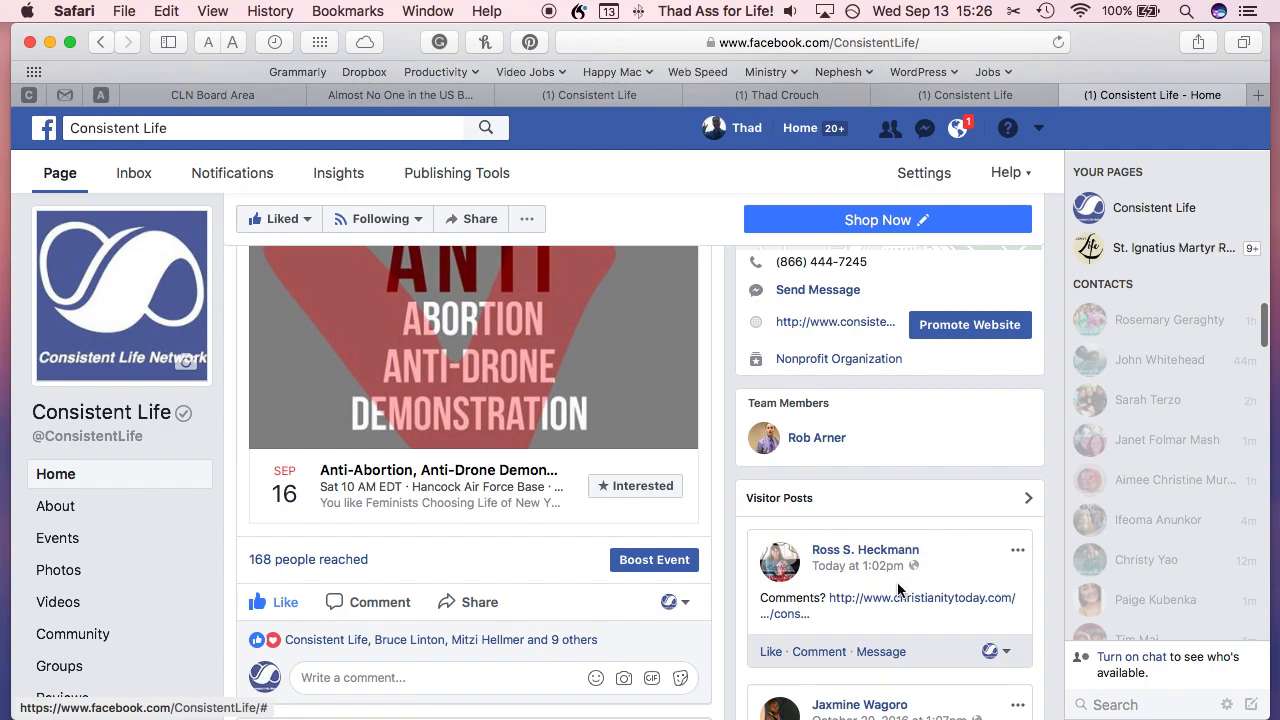
scroll(down, 3)
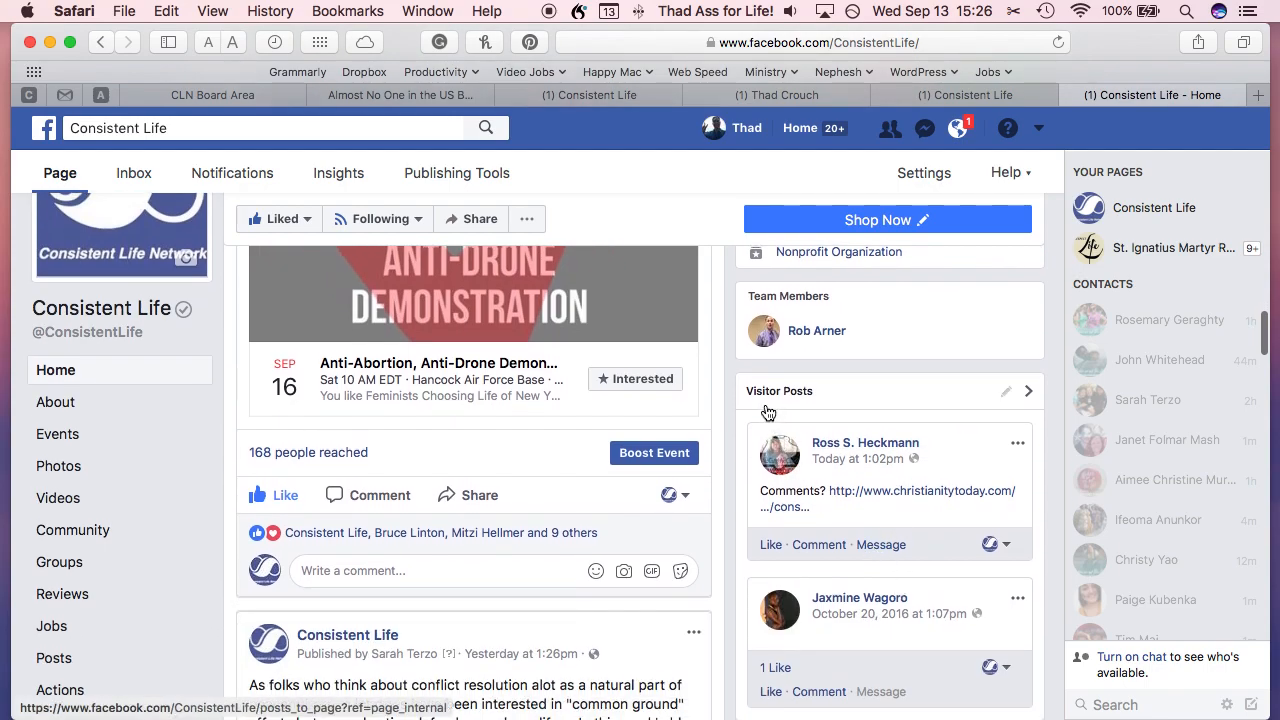
scroll(down, 3)
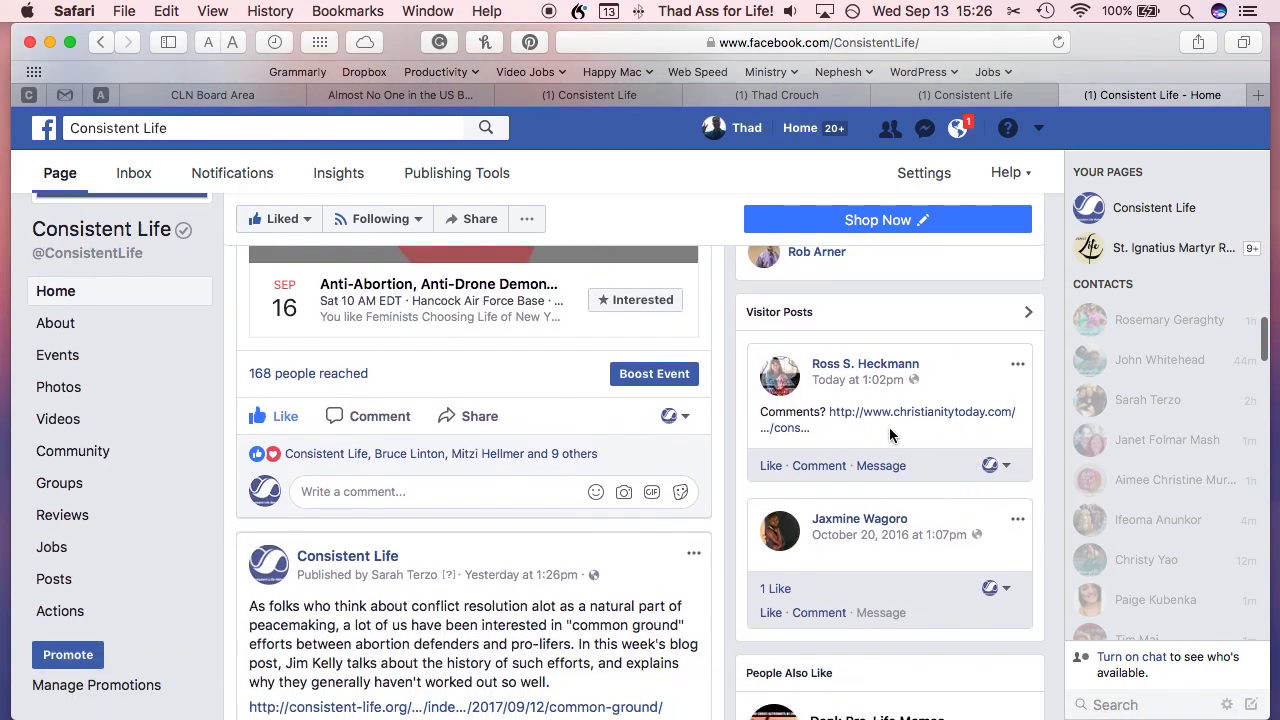
mouse_move(958, 379)
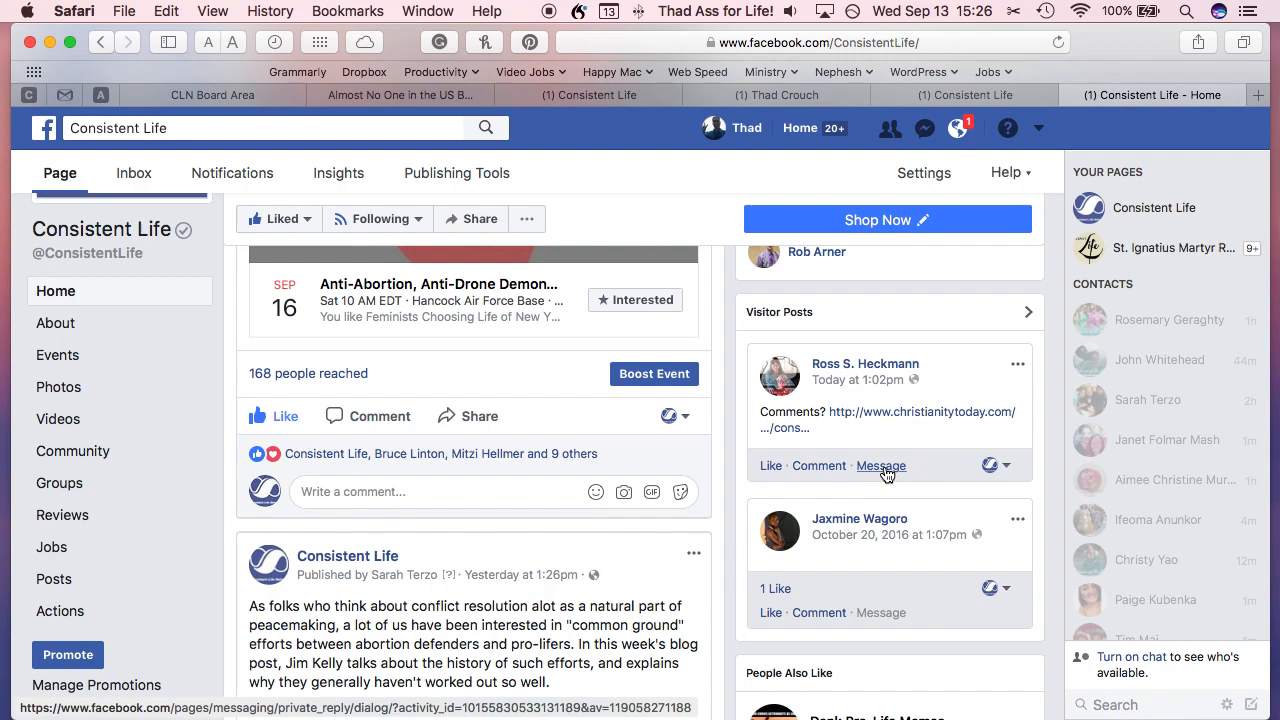
click(769, 465)
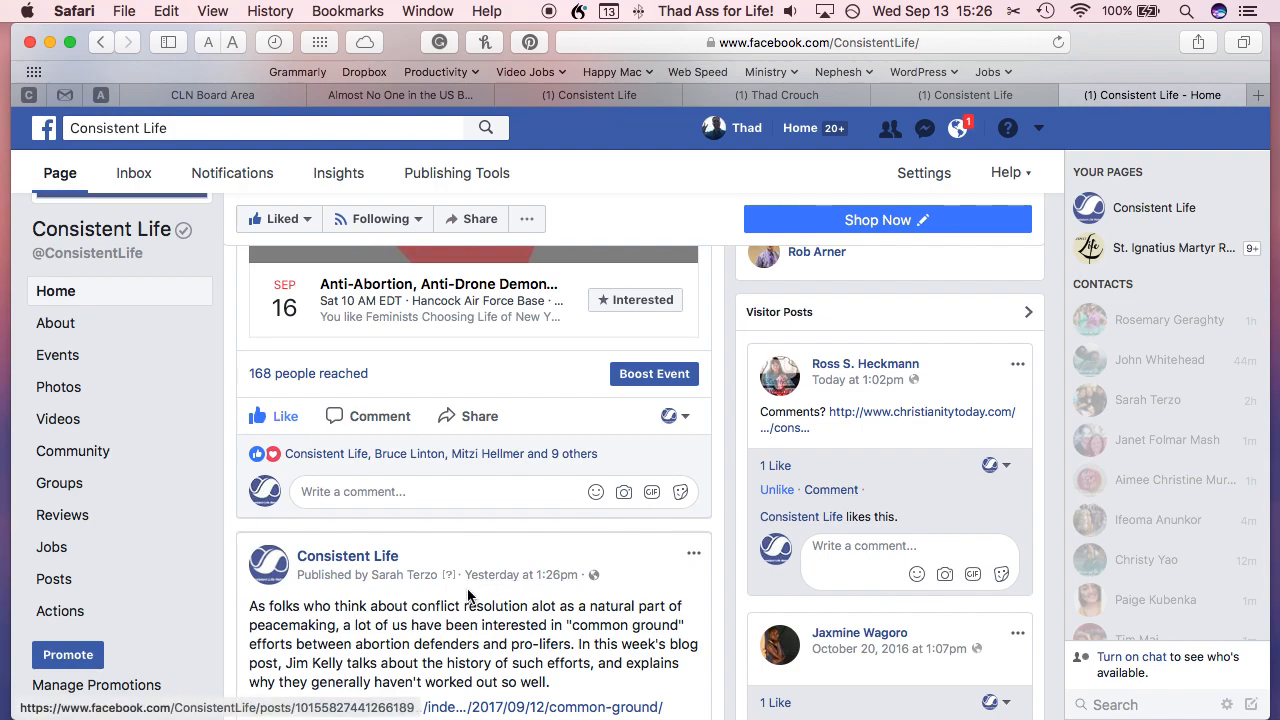
mouse_move(479, 416)
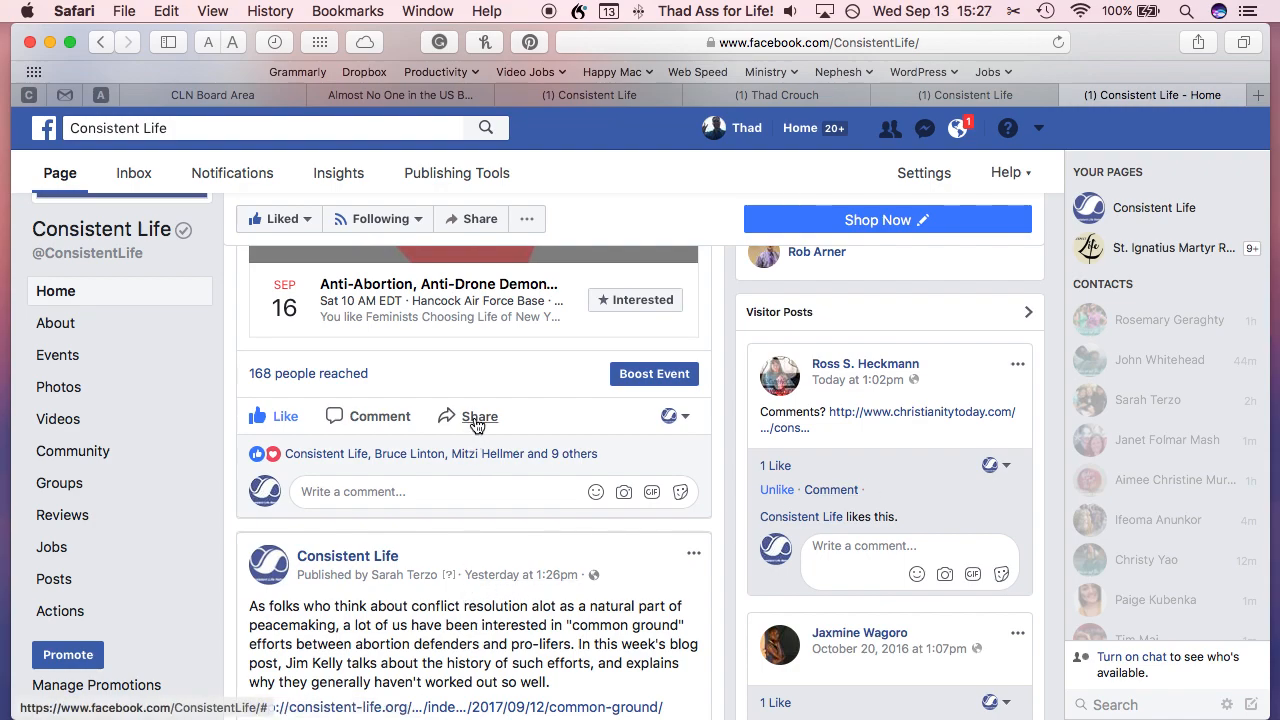
click(479, 415)
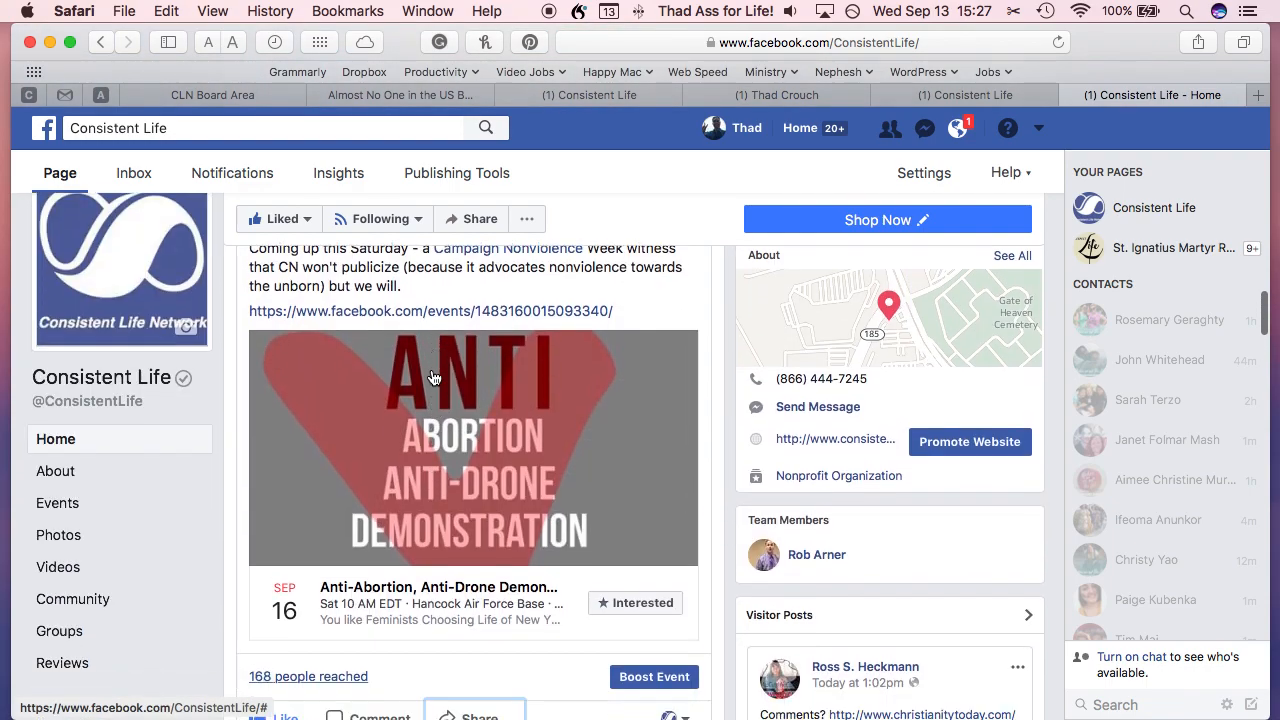
right_click(880, 478)
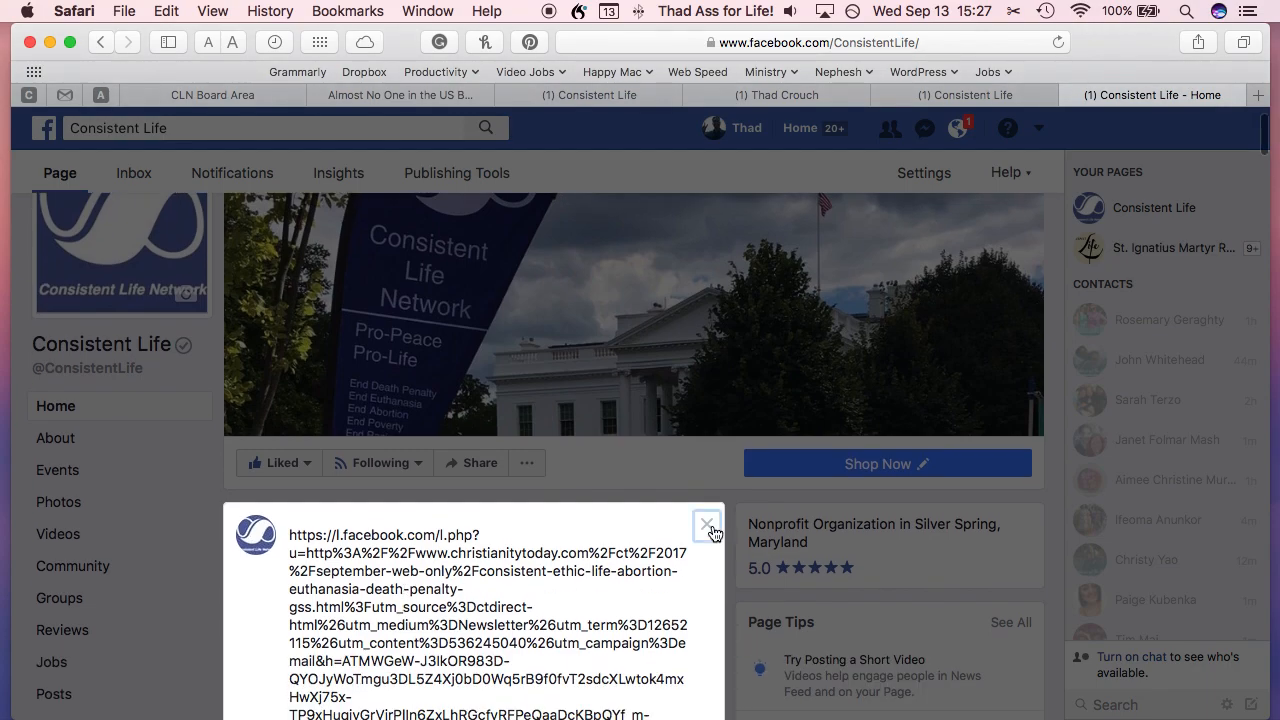
Step: Close the unfinished link post, bringing up the 'Exit Without Saving?' prompt
click(707, 526)
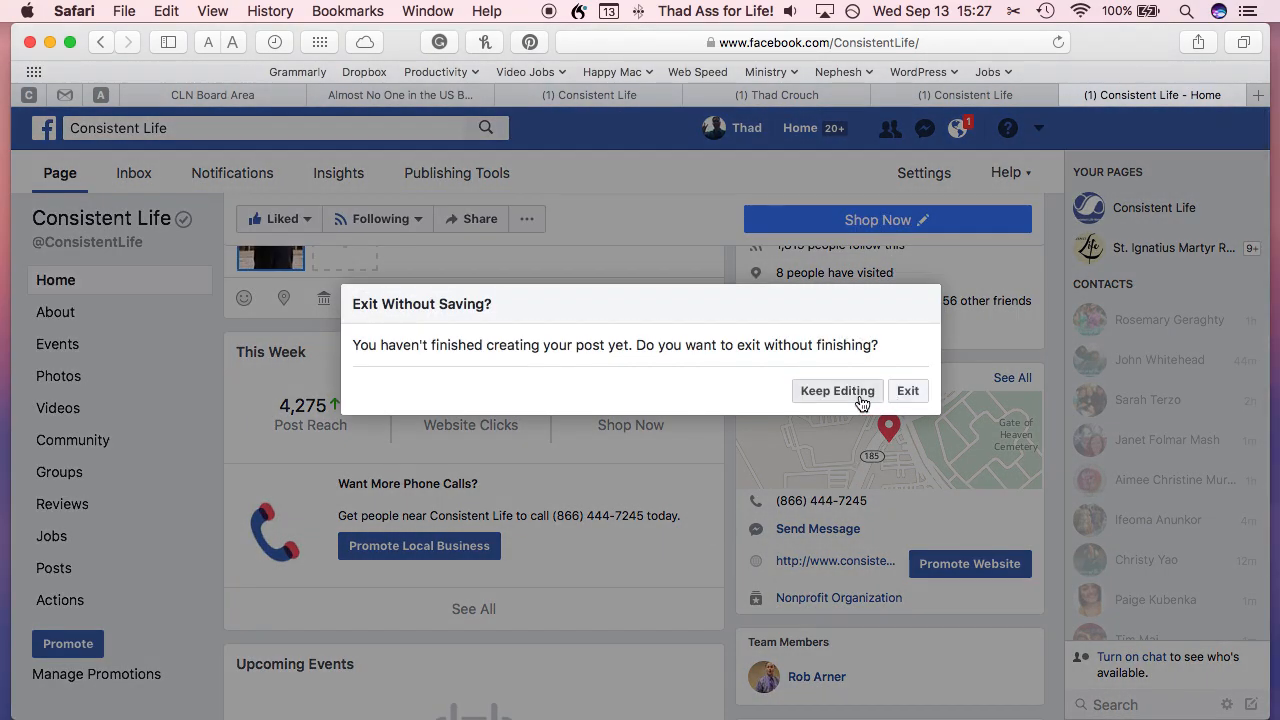